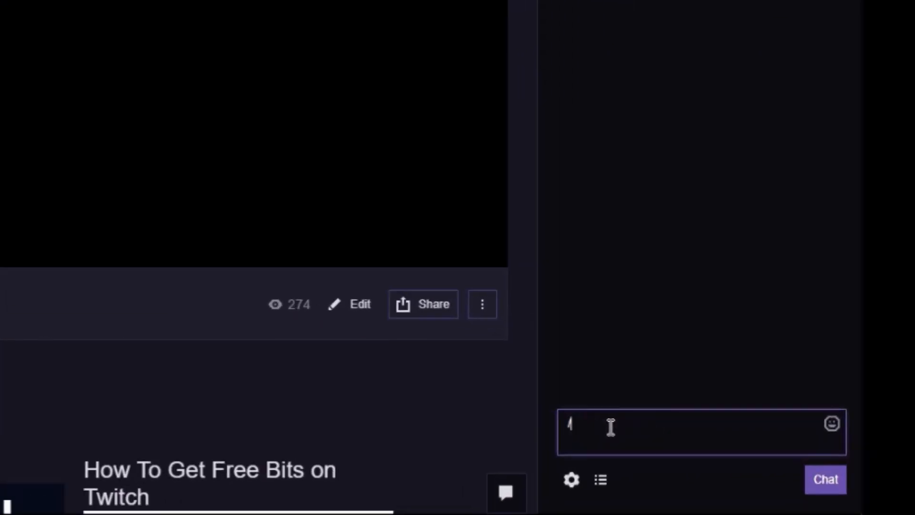
# Step: Send the /host twit command in chat to begin hosting TWiT
pyautogui.write('/host')
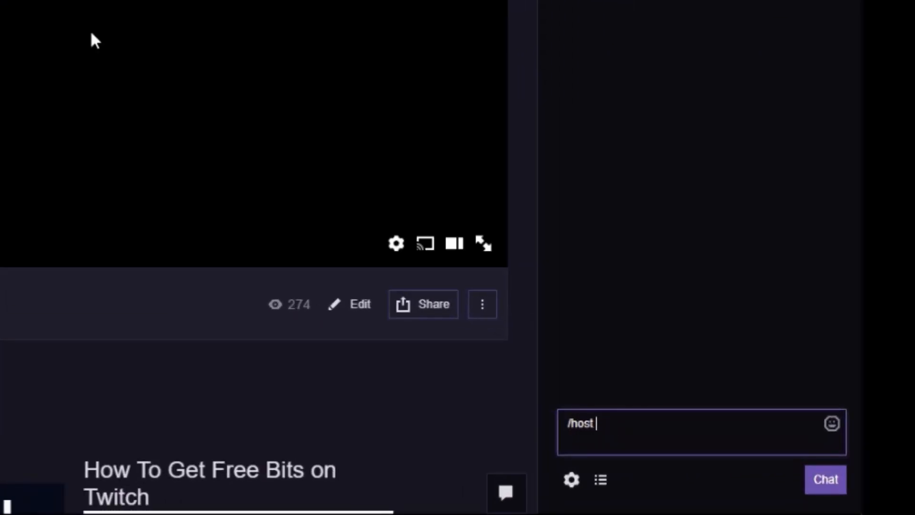
pyautogui.write('twit')
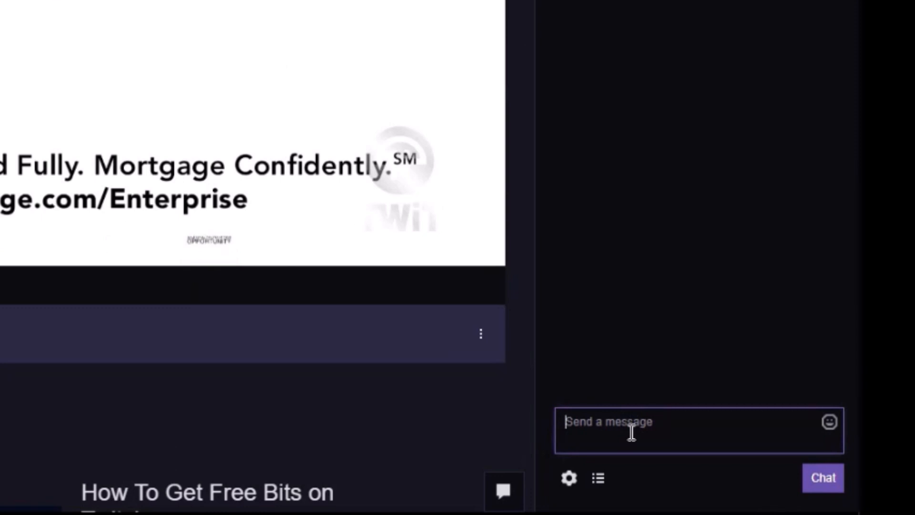
# Step: End hosting with /unhost, then go to the Channel and Videos settings
pyautogui.write('/unhos')
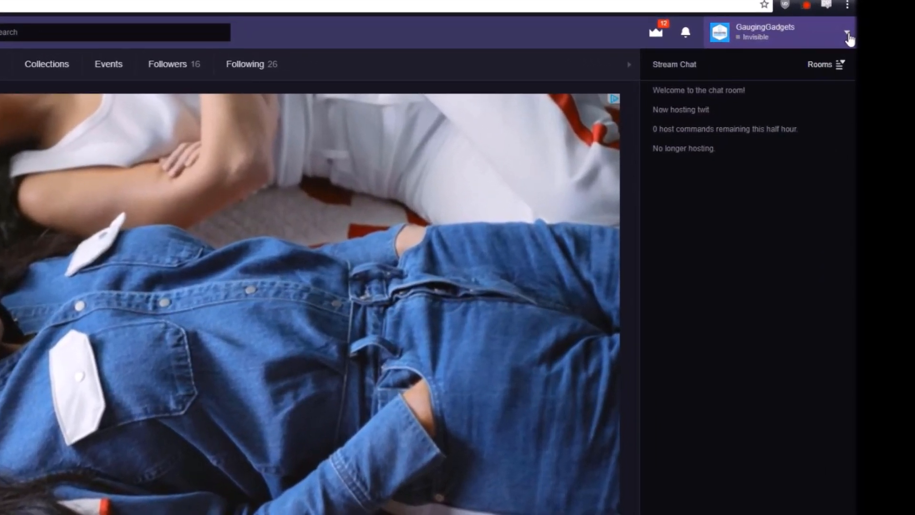
pyautogui.click(848, 37)
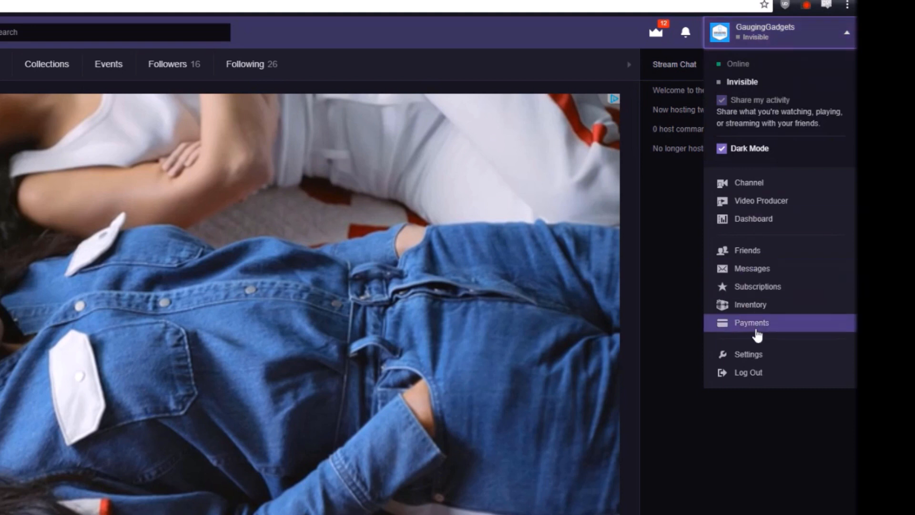
pyautogui.click(747, 353)
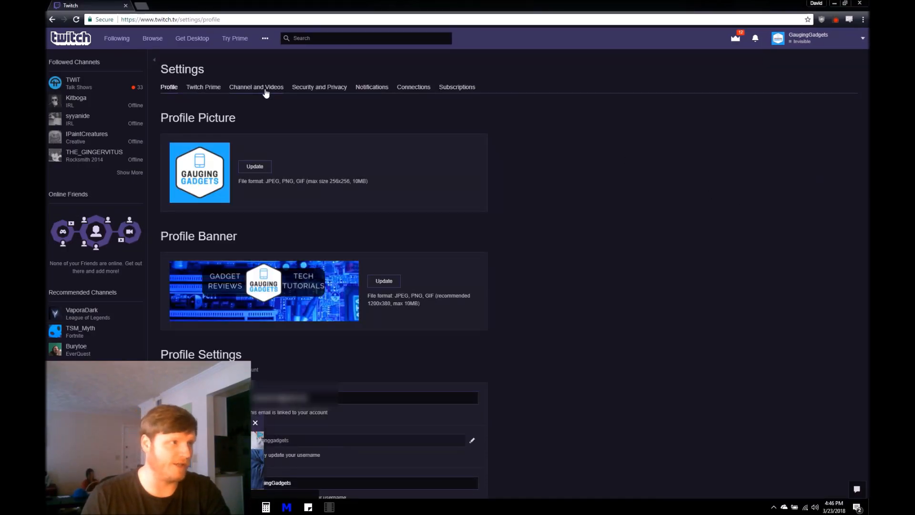
pyautogui.click(257, 86)
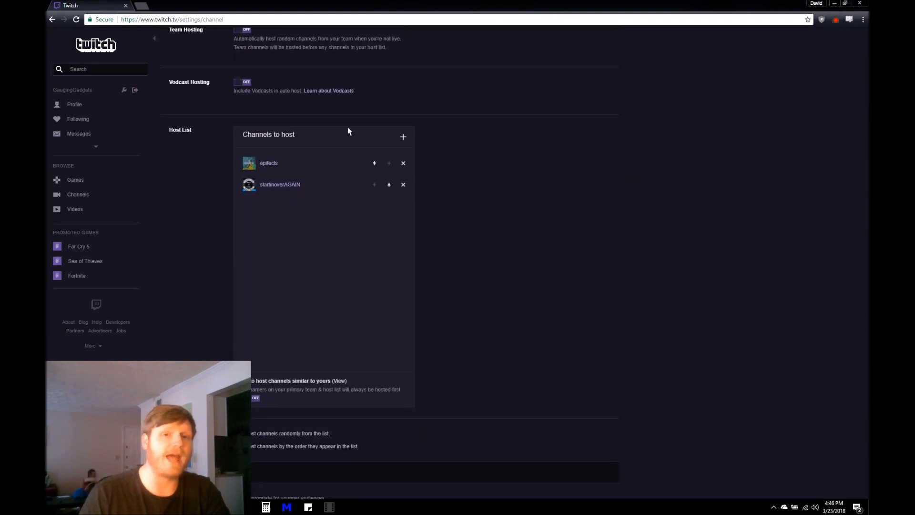
pyautogui.moveTo(316, 160)
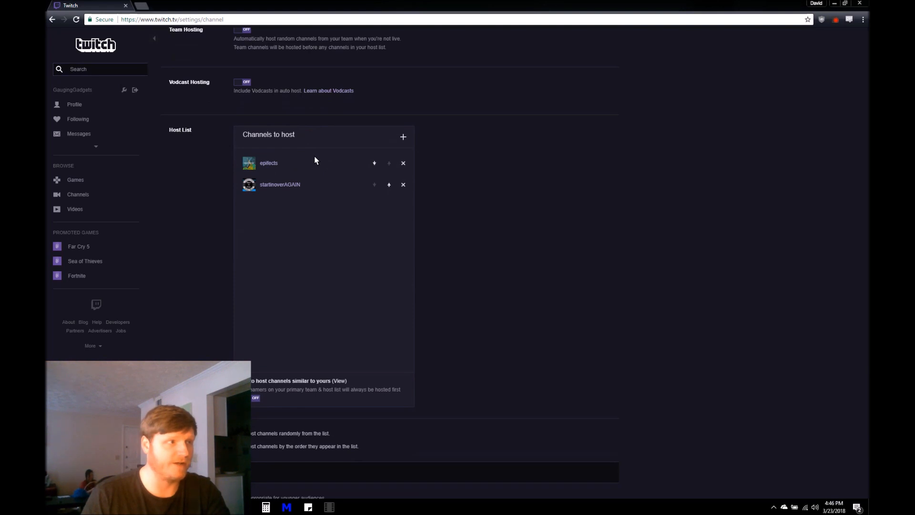
# Step: Add TWiT to the Host List by searching 'Twi' and selecting it
pyautogui.click(402, 136)
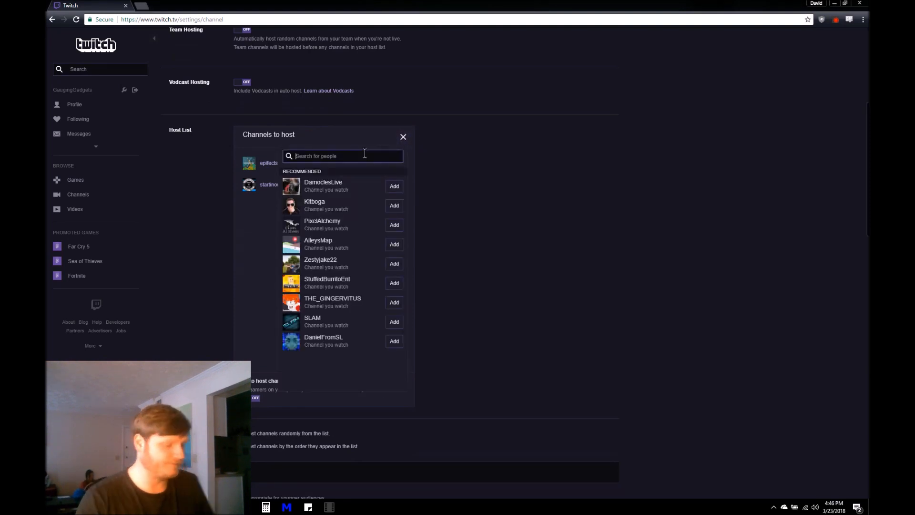
pyautogui.write('Twi')
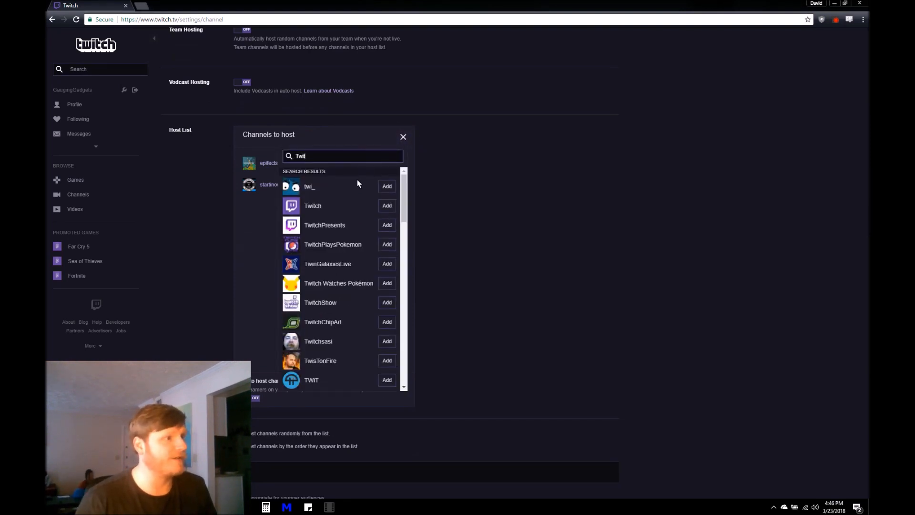
pyautogui.click(386, 380)
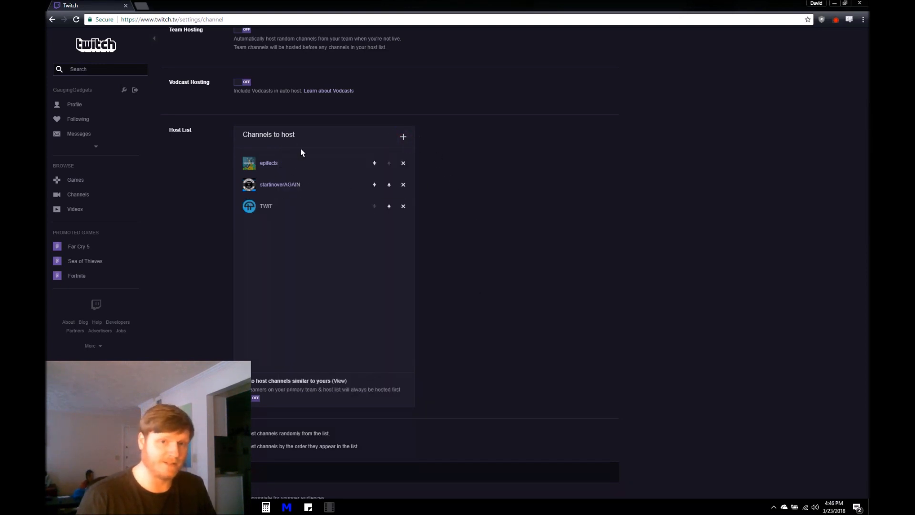
pyautogui.moveTo(344, 166)
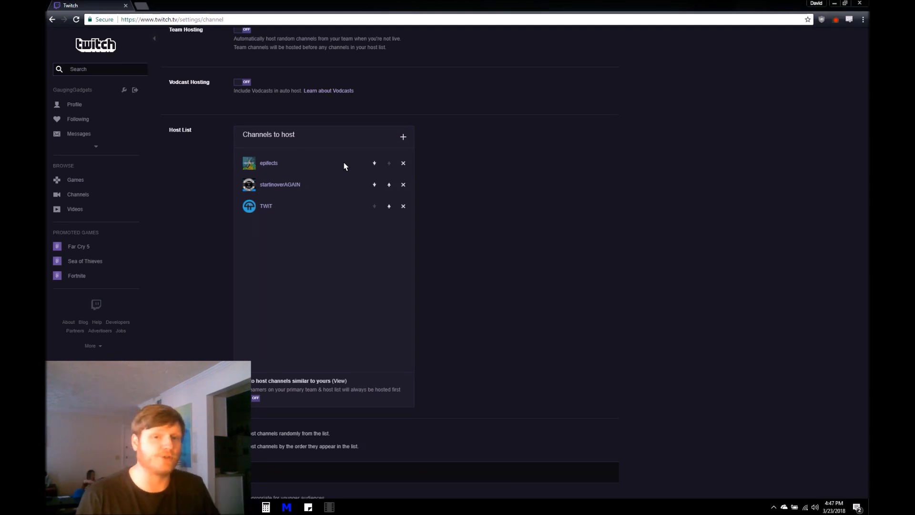
pyautogui.moveTo(341, 163)
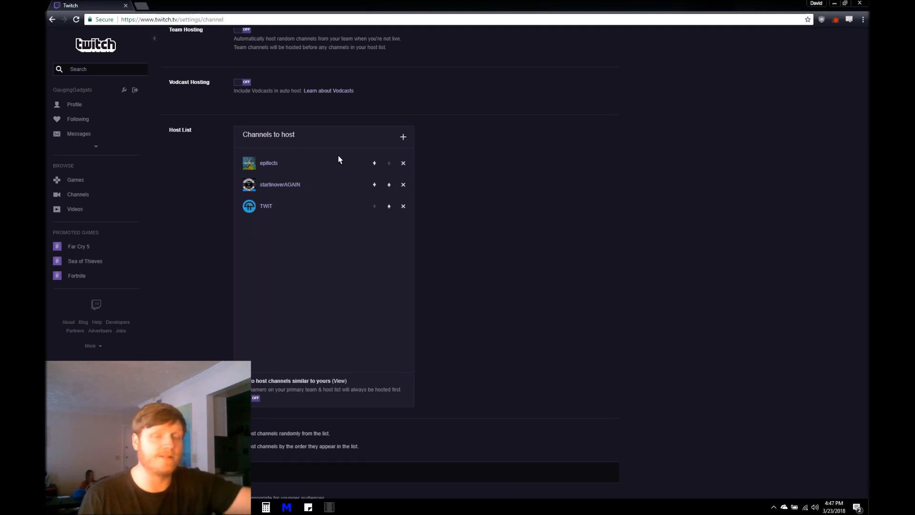